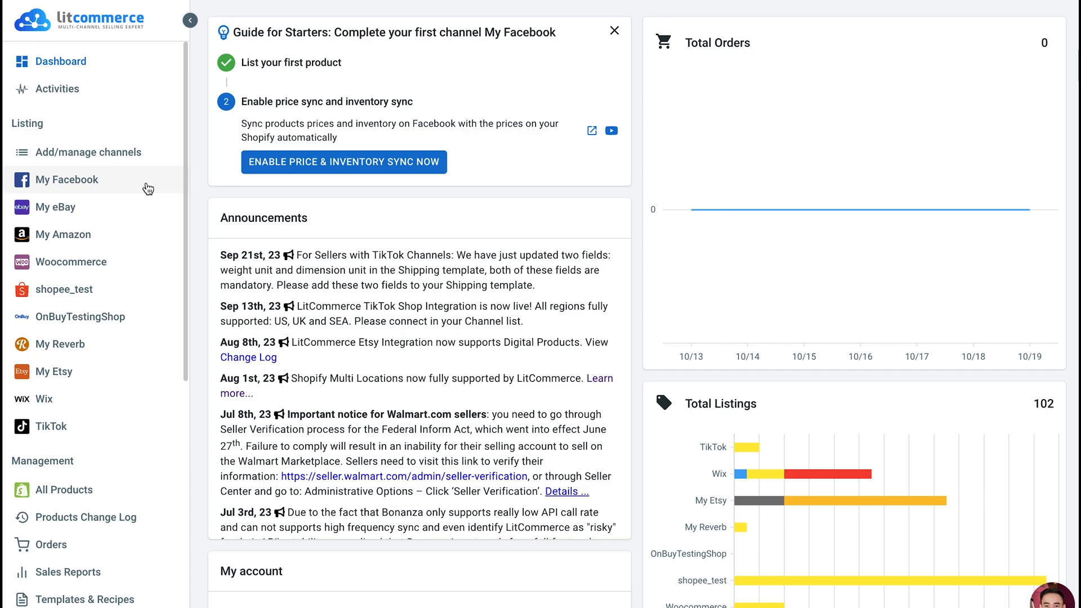
- Show the My Facebook channel's listings from the Listing sidebar
click(67, 179)
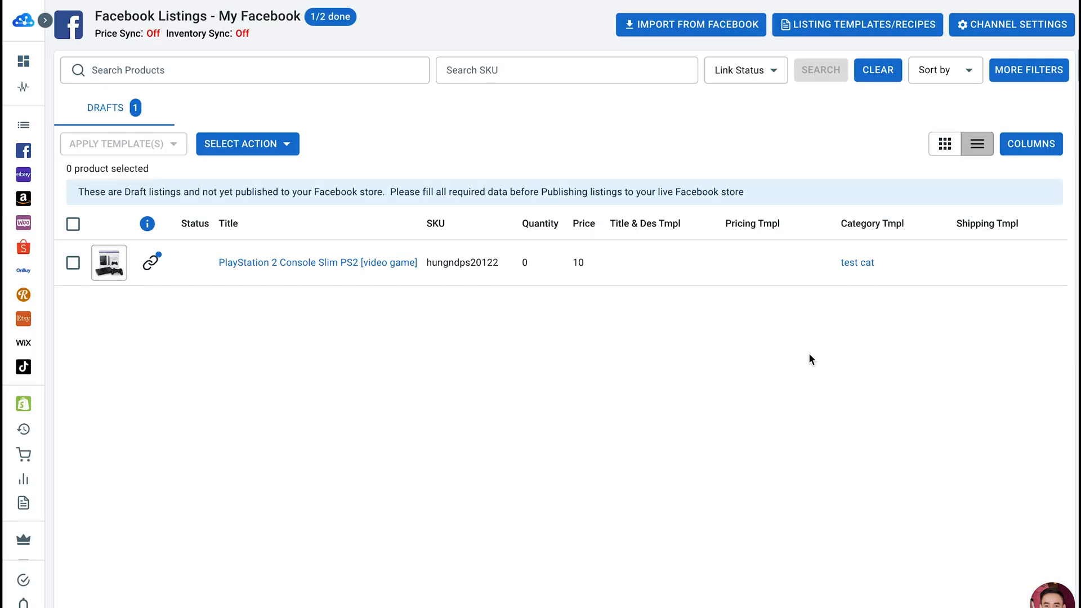
mouse_move(984, 43)
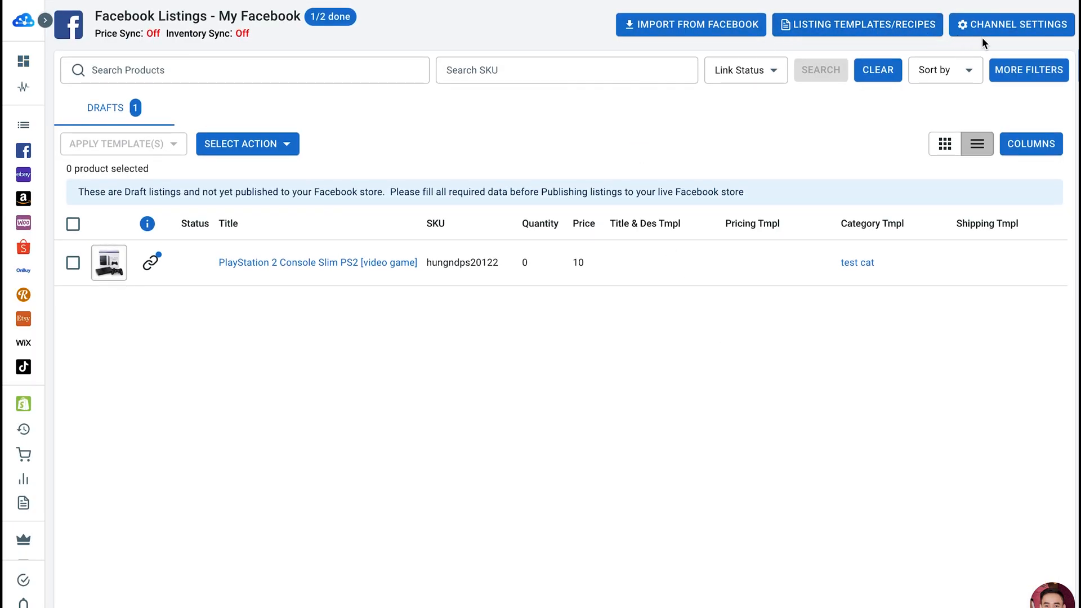
- Enable Price Sync in the My Facebook channel settings and confirm it
click(1010, 25)
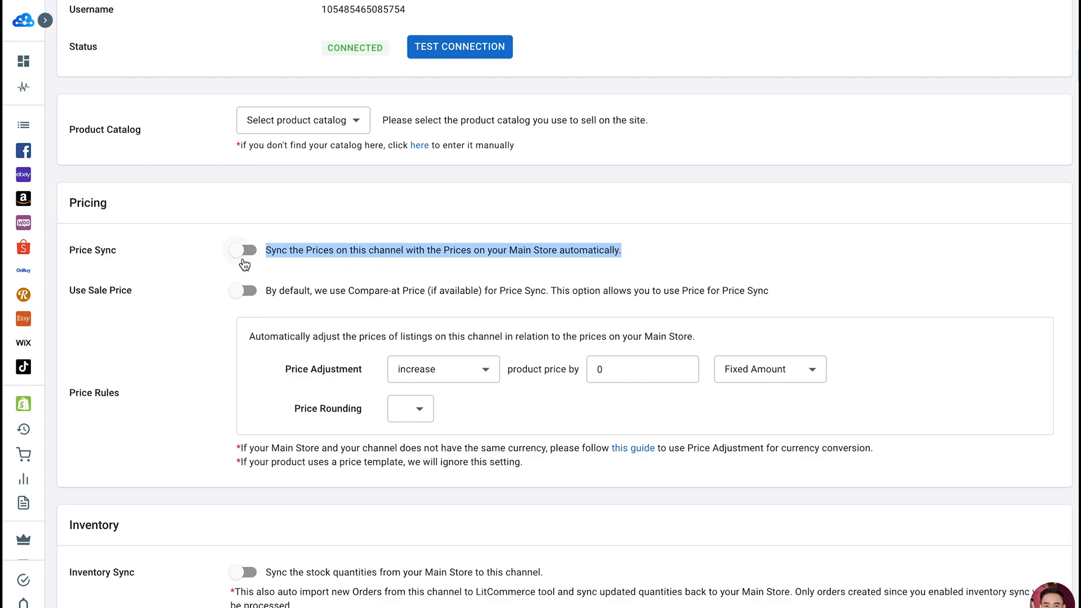
click(241, 250)
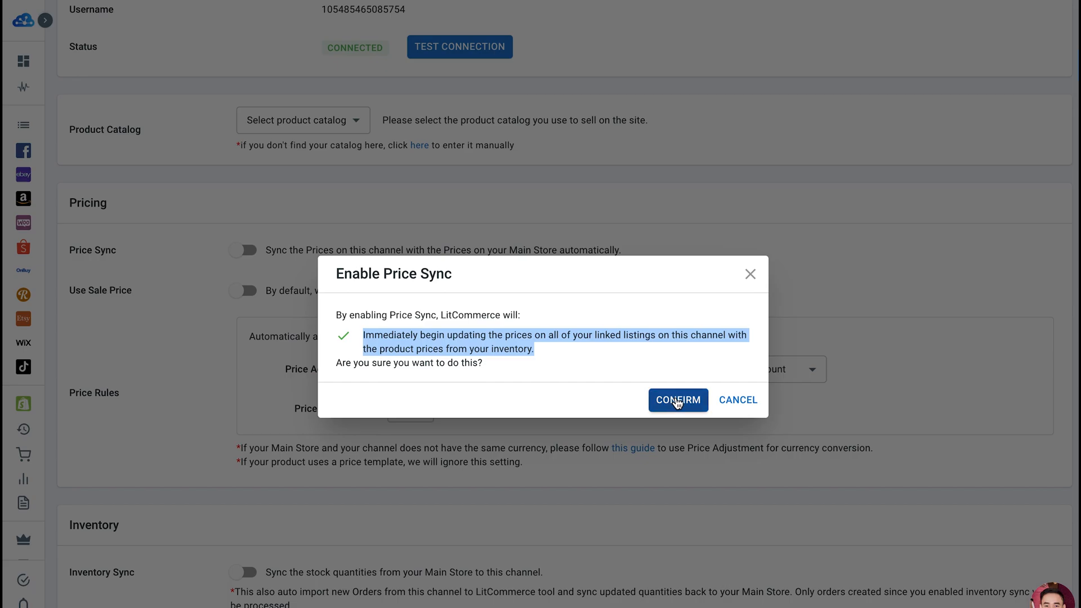
click(676, 399)
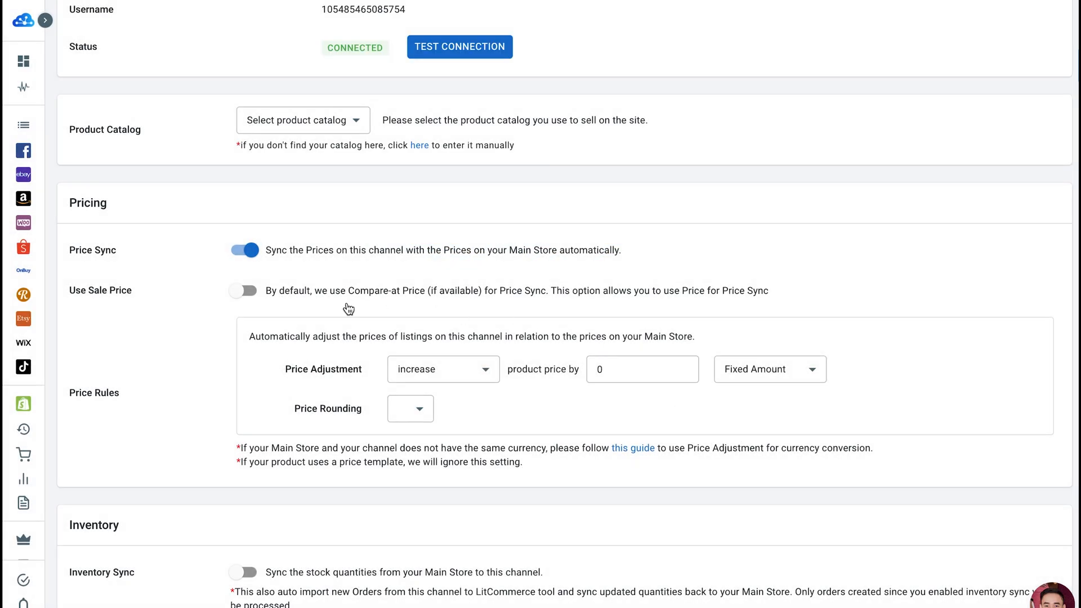
mouse_move(338, 338)
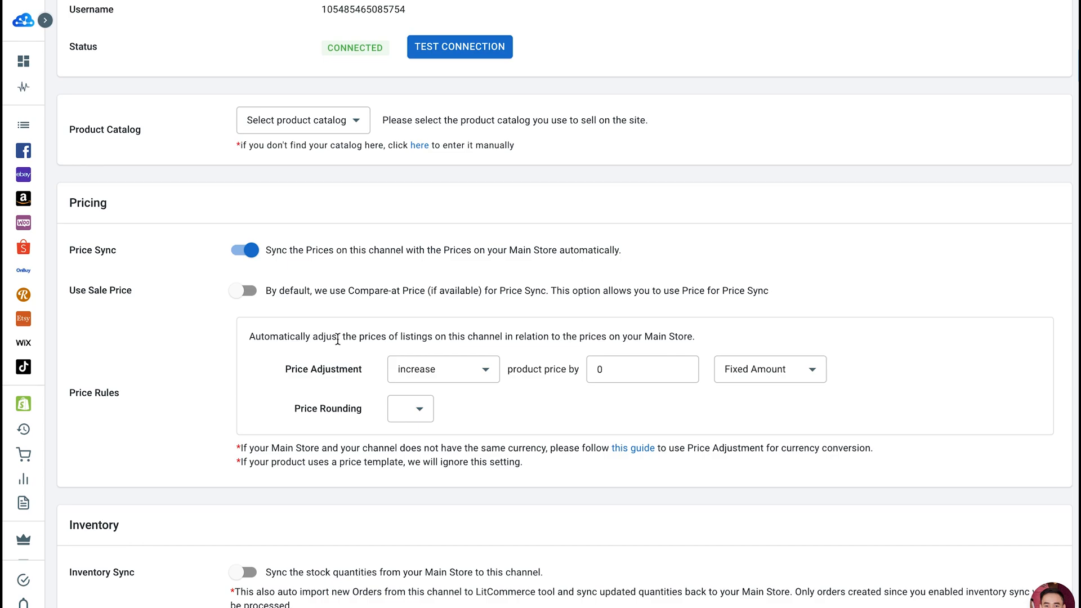
mouse_move(424, 402)
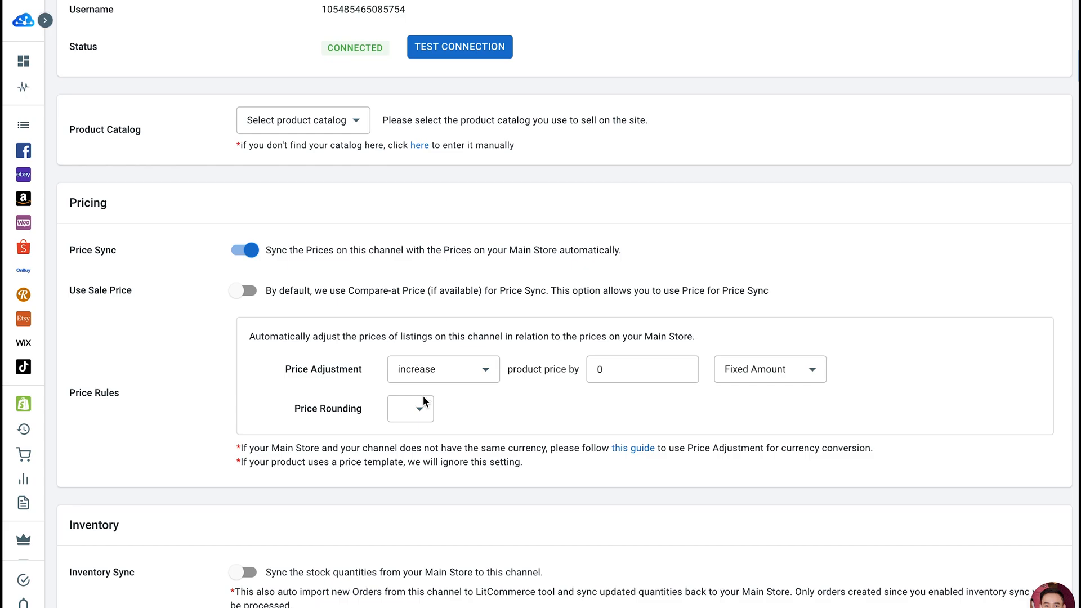
mouse_move(305, 369)
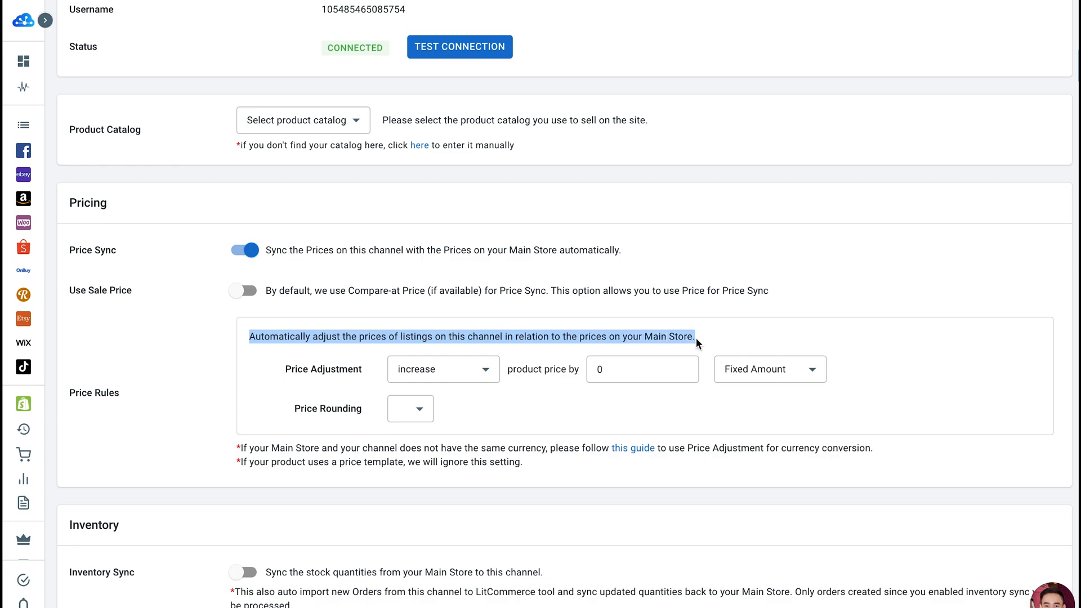
- Keep the price rule as increase by a Fixed Amount of 2
click(443, 369)
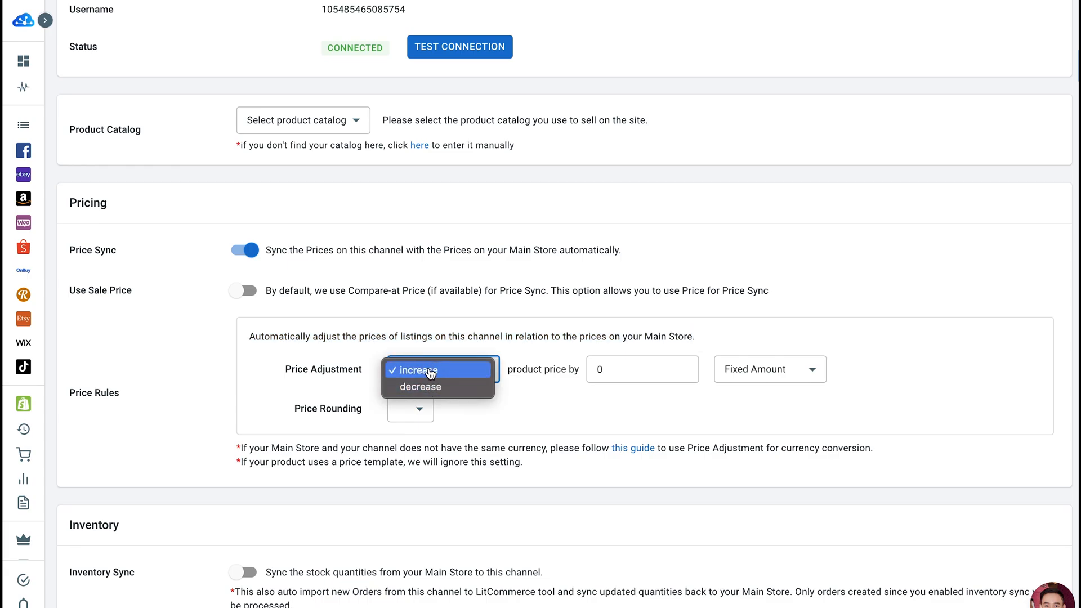
mouse_move(521, 399)
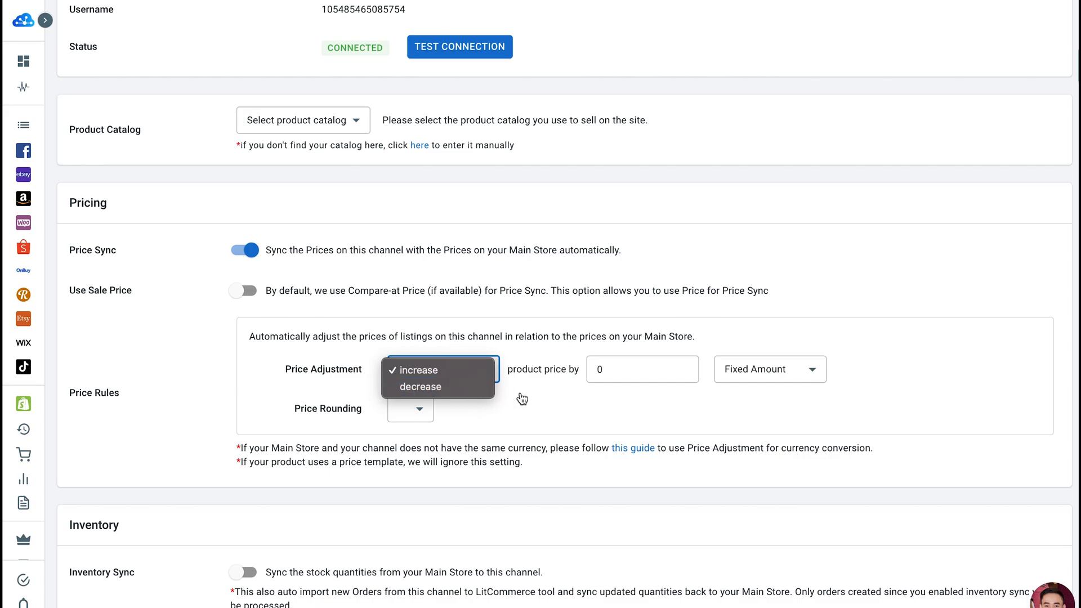
click(769, 369)
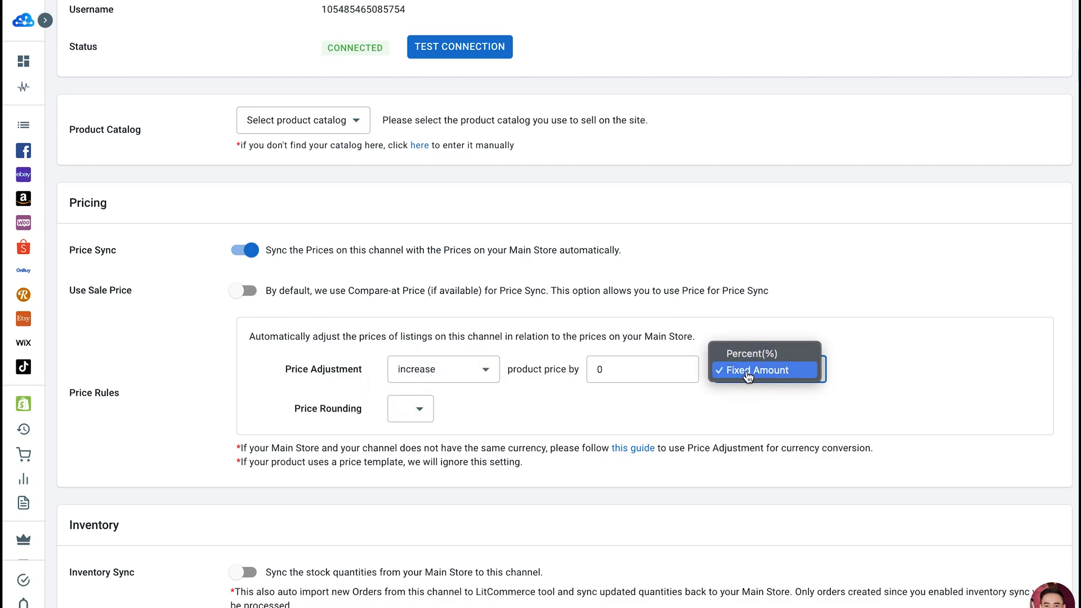
click(760, 370)
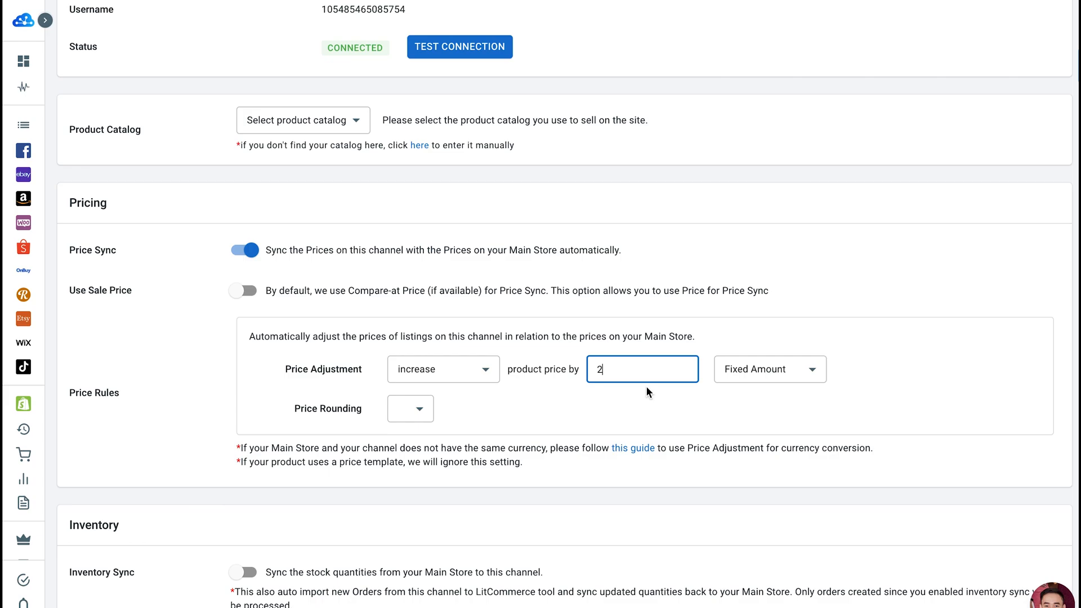
mouse_move(481, 397)
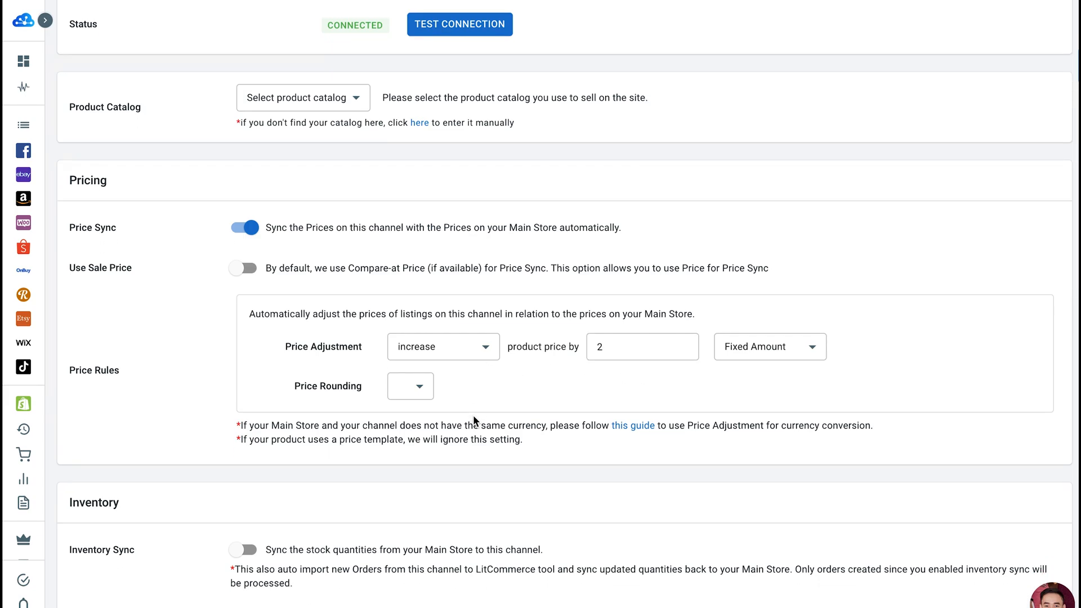
- Save the channel settings with the increase-by-2 fixed-amount price rule
scroll(down, 3)
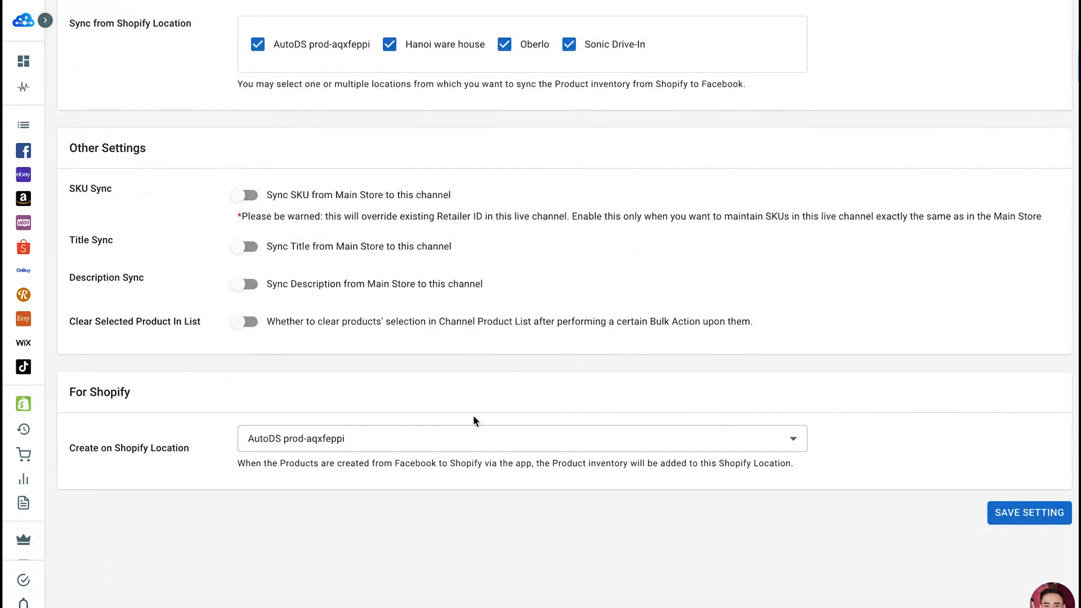
click(1028, 512)
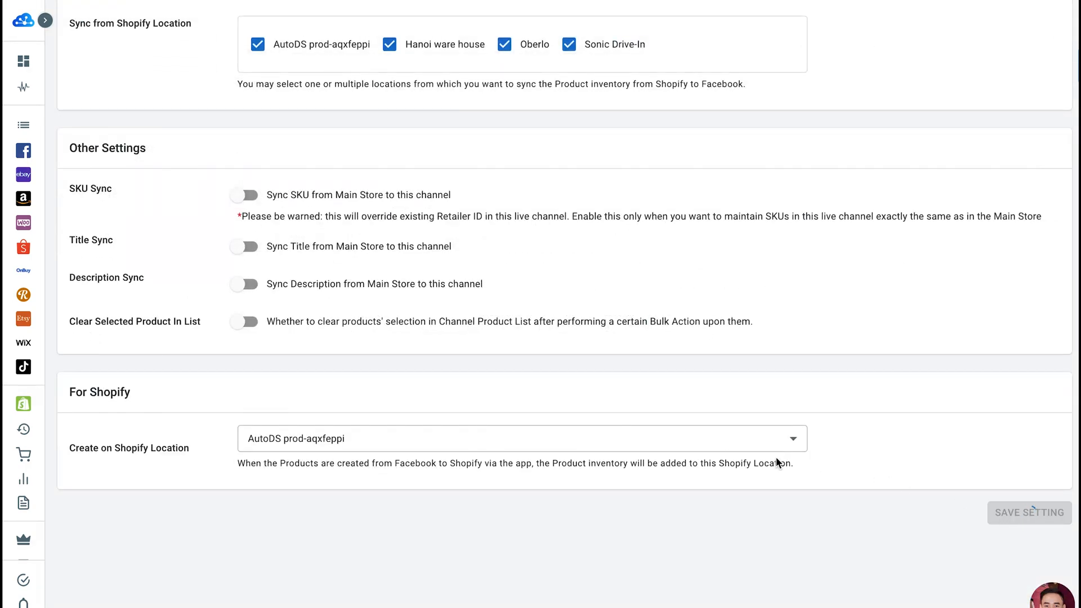
click(1027, 512)
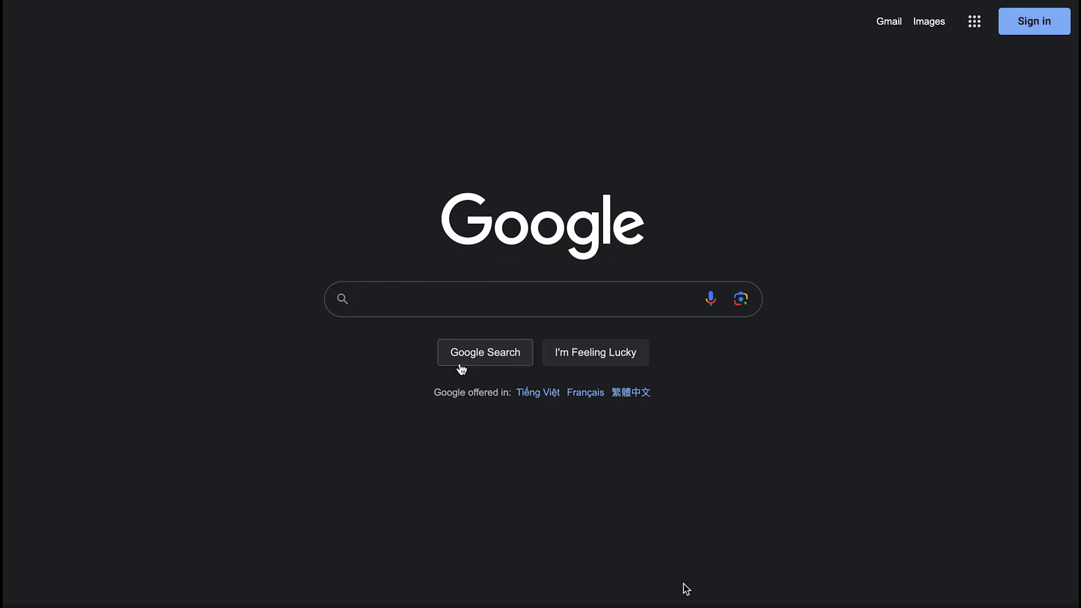
- Search Google for the rupee to VND exchange rate
text(rupee to)
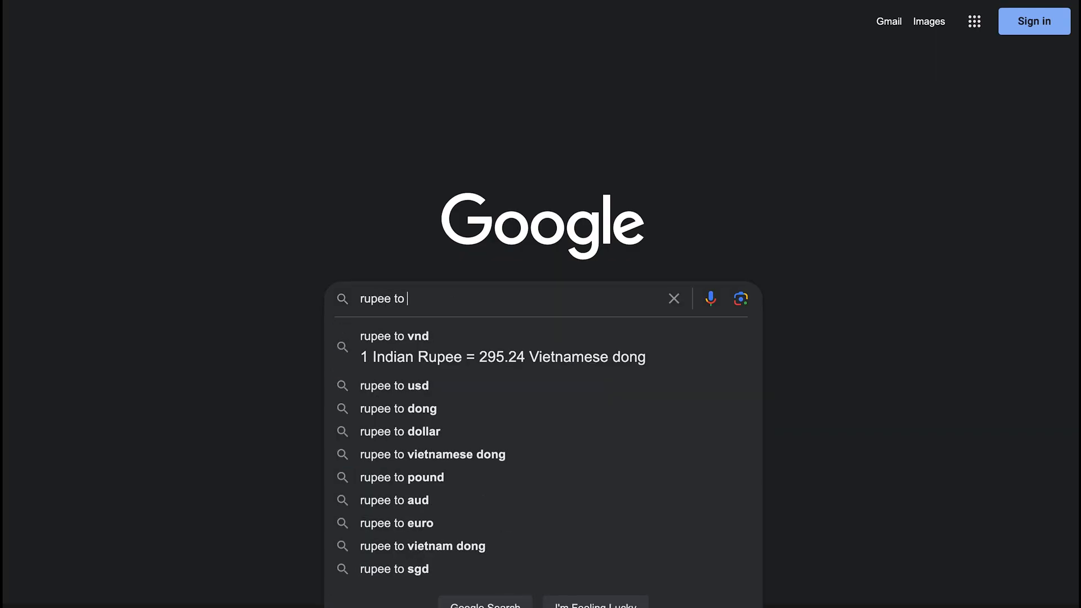
click(394, 385)
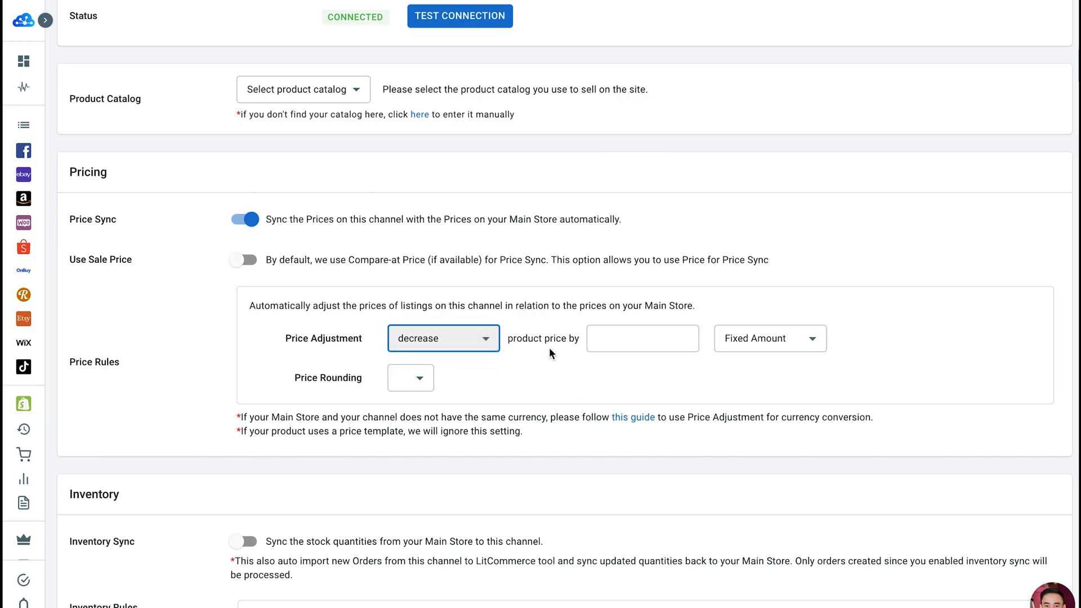
- Switch the price rule unit to Percent(%) and save the channel settings
click(768, 338)
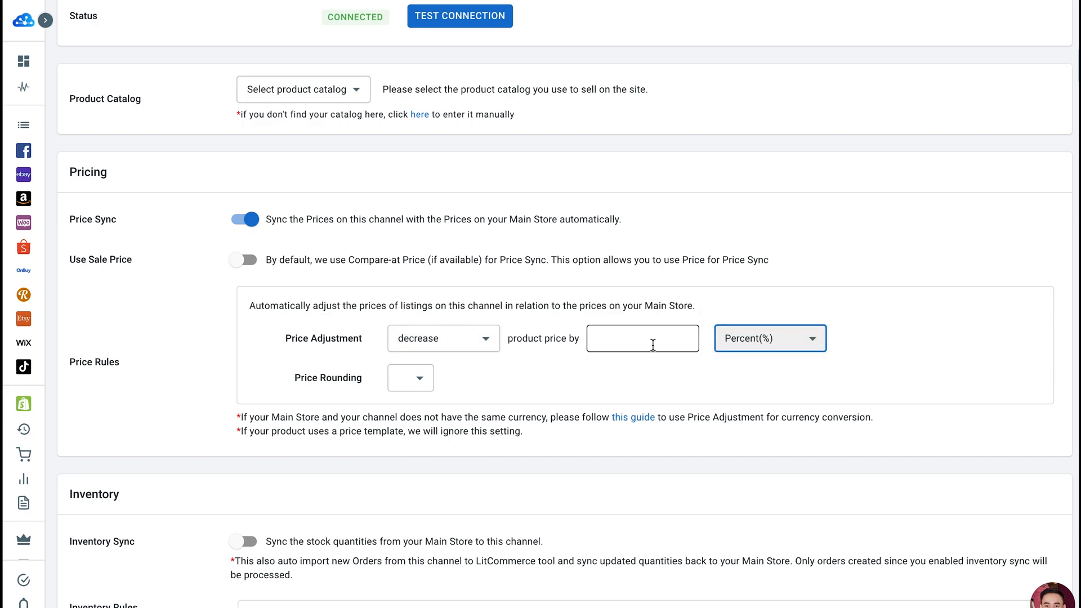
scroll(down, 3)
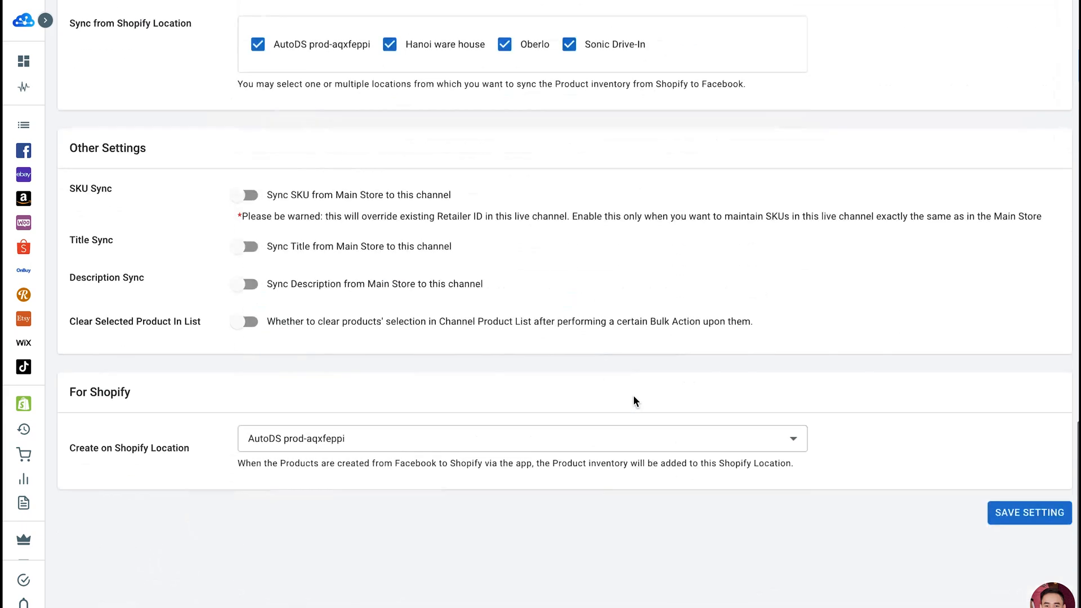
click(1029, 512)
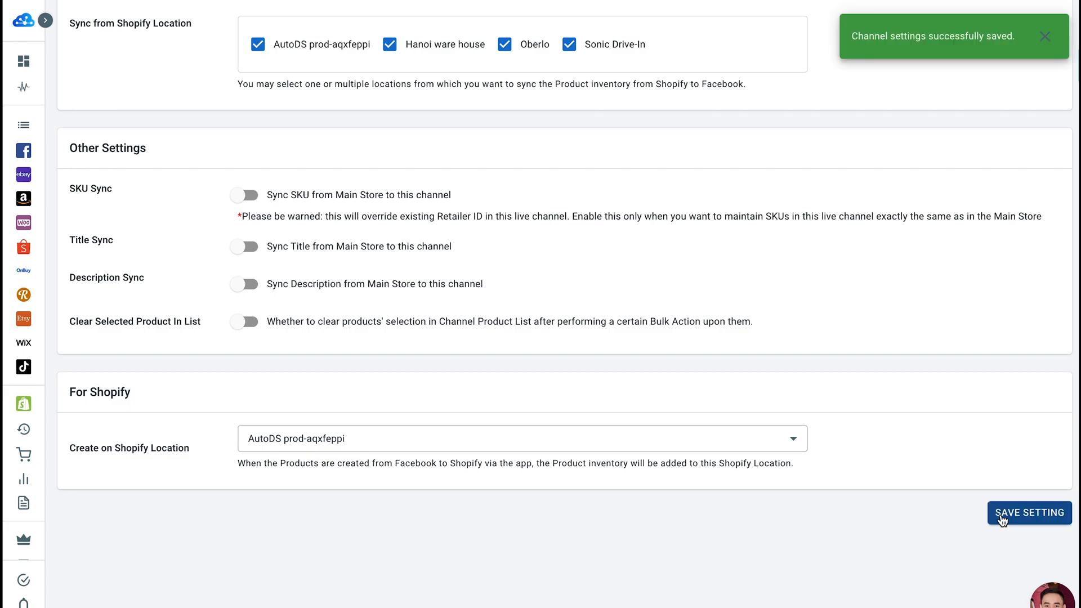